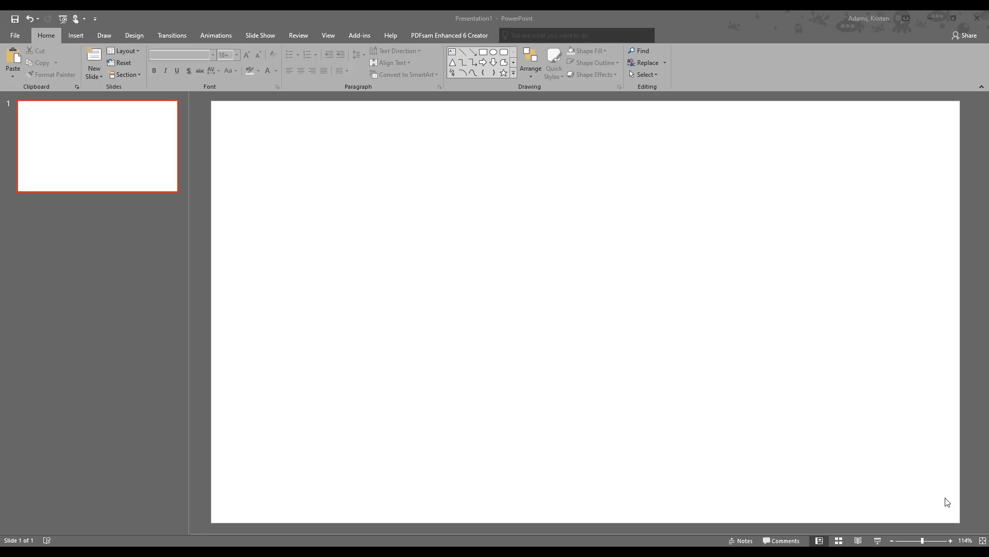
pyautogui.moveTo(81, 38)
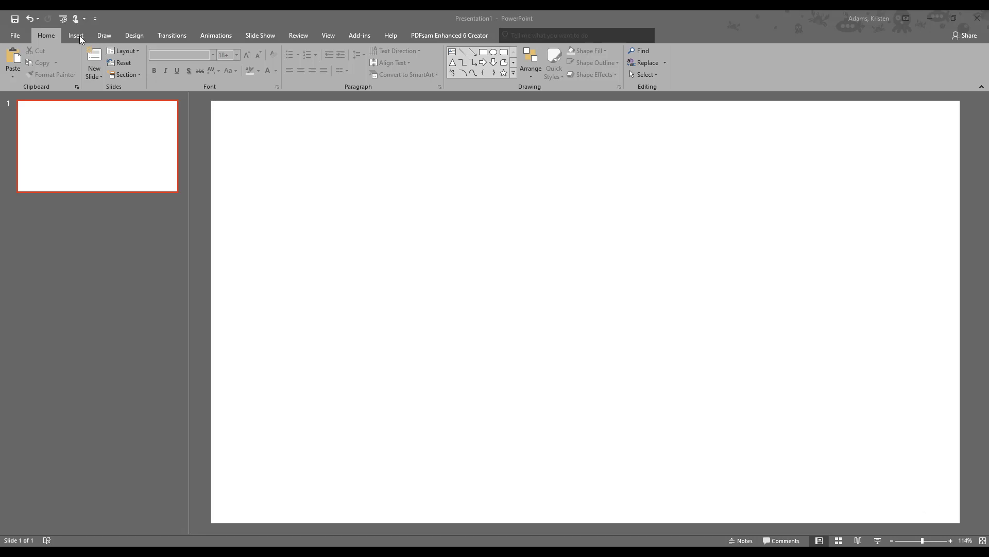
# Step: Insert a Basic Venn SmartArt from the Relationship category onto slide 1
pyautogui.click(75, 36)
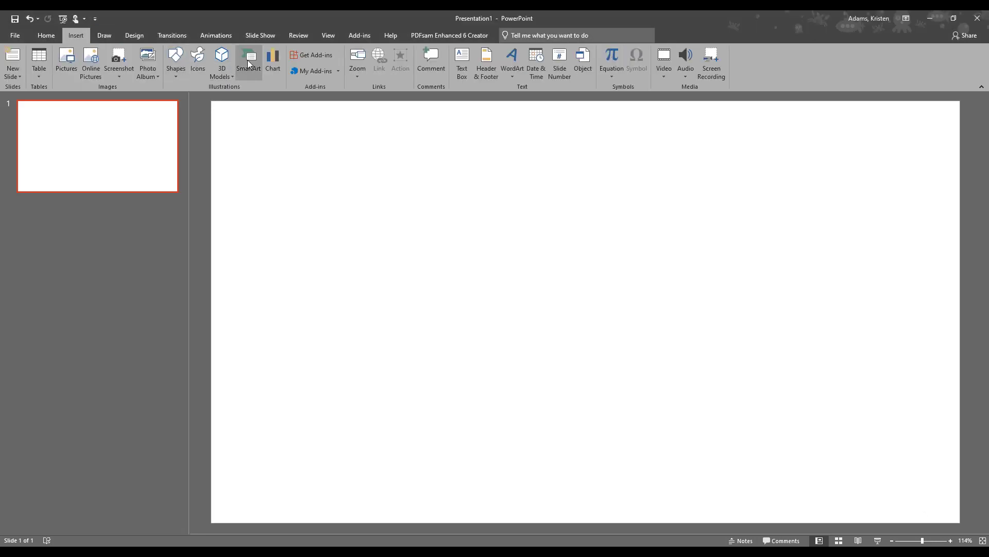
pyautogui.click(247, 62)
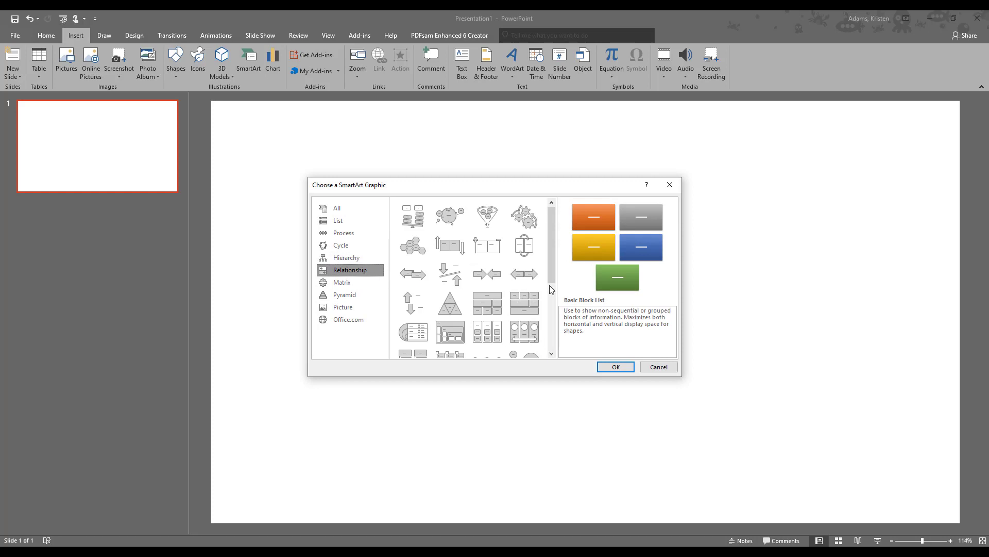
pyautogui.scroll(-3)
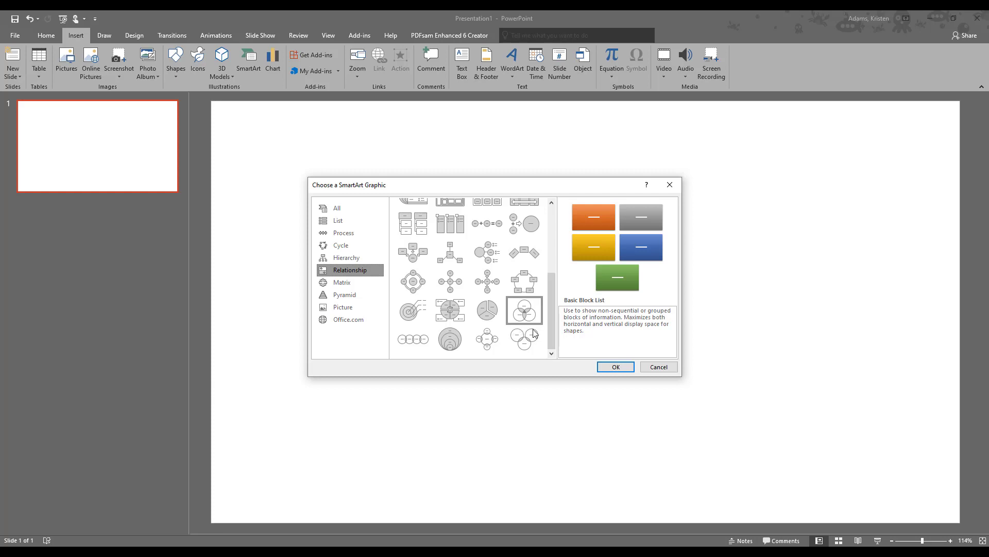
pyautogui.moveTo(522, 314)
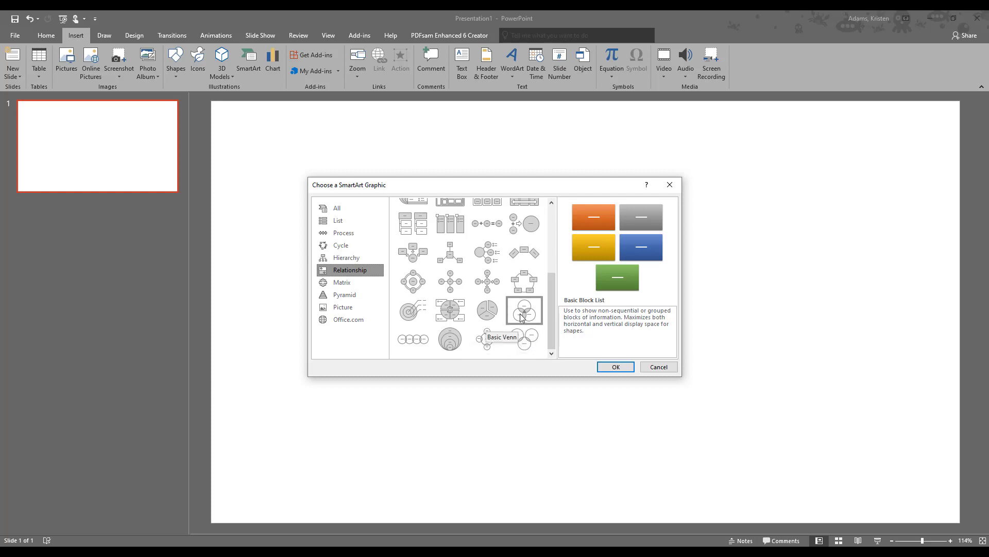
pyautogui.click(525, 309)
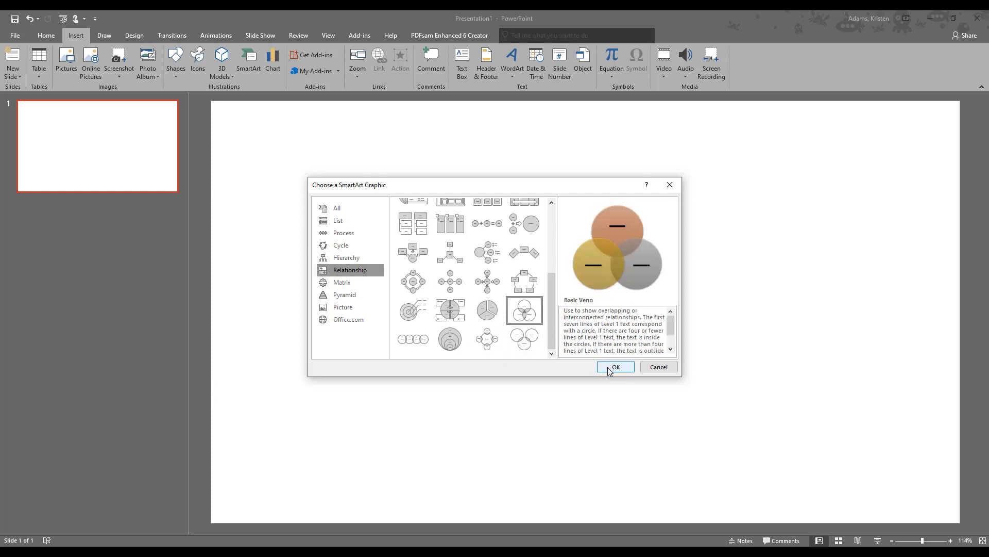
pyautogui.click(615, 366)
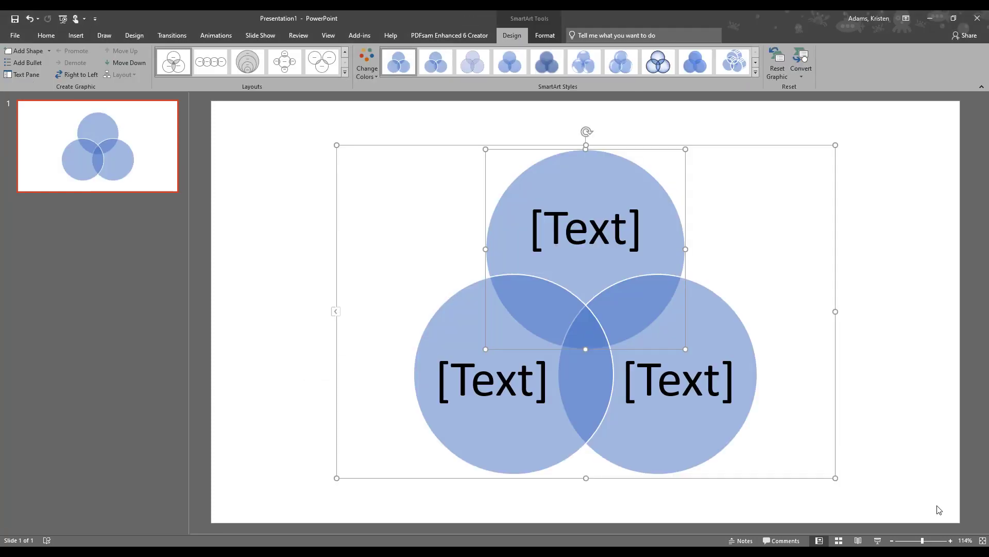
pyautogui.moveTo(444, 471)
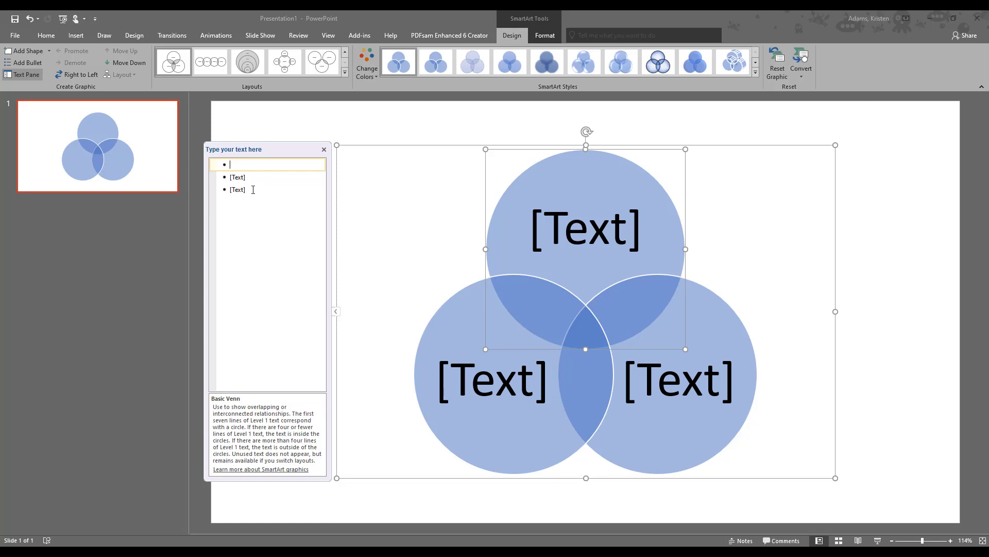
# Step: Enter Birds with sub-bullets Eggs, Beaks and Feathers, then start the Bats circle
pyautogui.write('Birds')
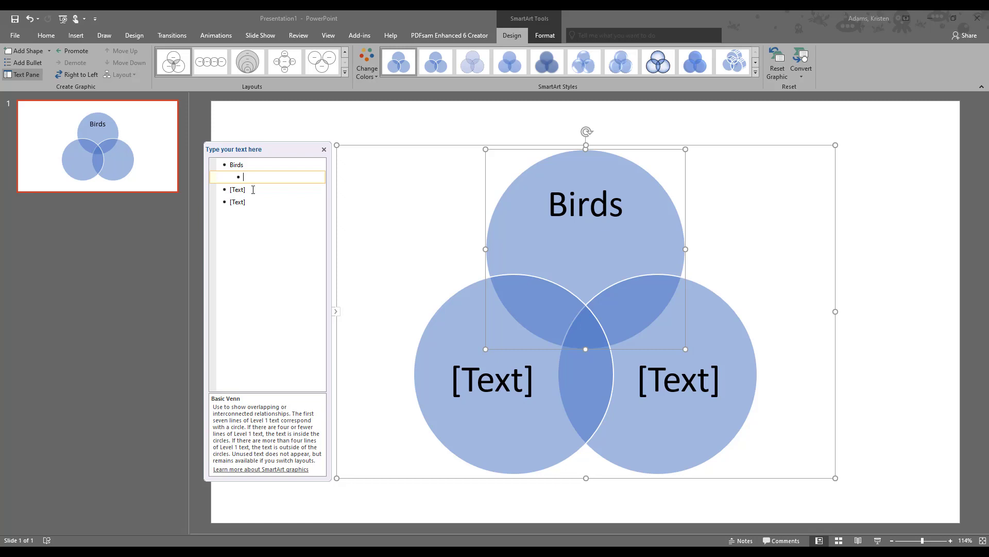
pyautogui.write('Eggs')
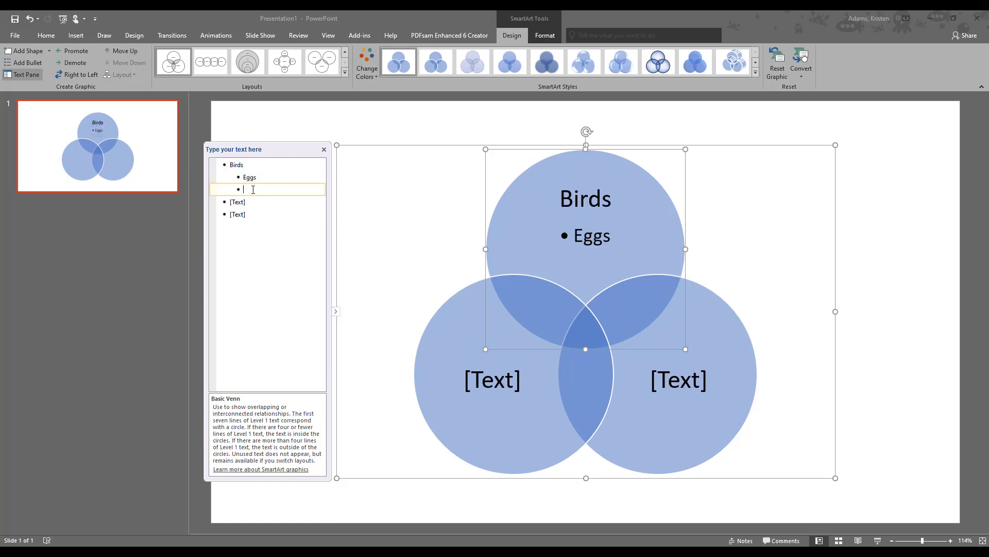
pyautogui.write('Beaks')
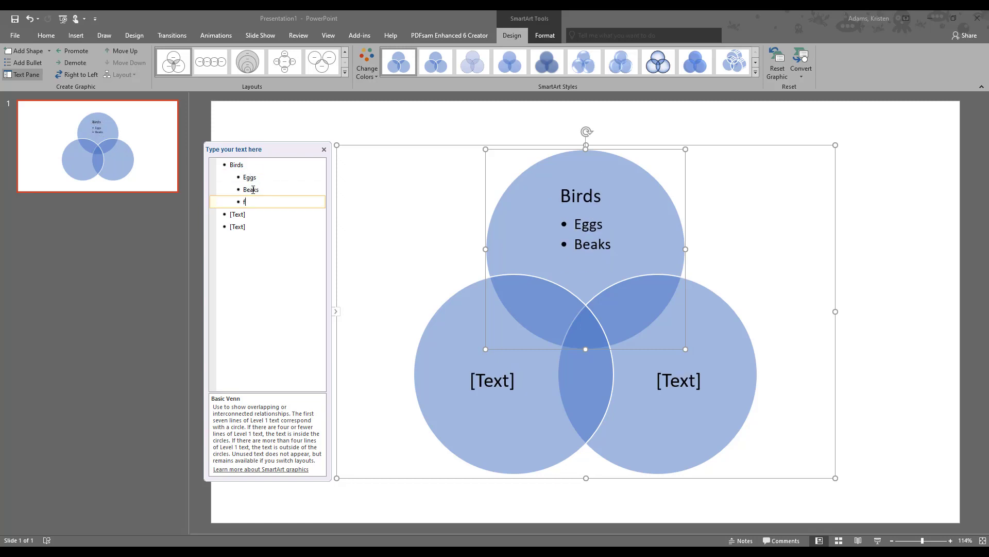
pyautogui.write('eathers')
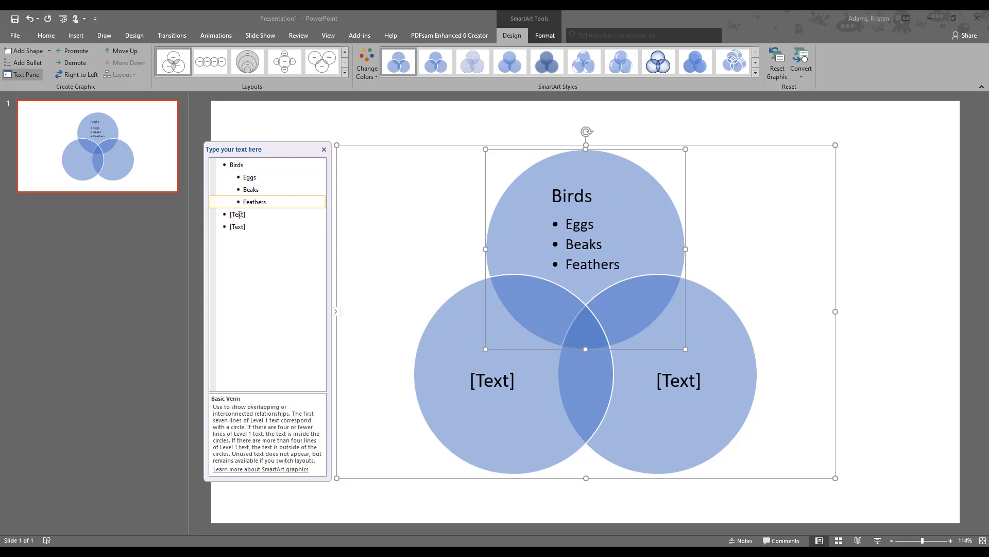
pyautogui.write('Bats')
pyautogui.write('Live y')
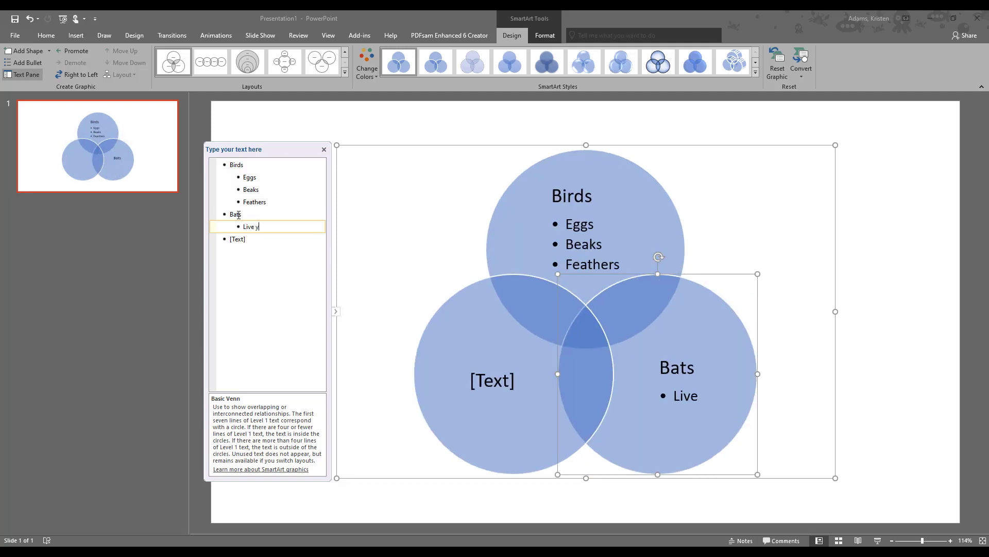
# Step: Finish the Bats bullets (Live young, Teeth, Fur) and add a blank second slide
pyautogui.write('oung')
pyautogui.write('Fur')
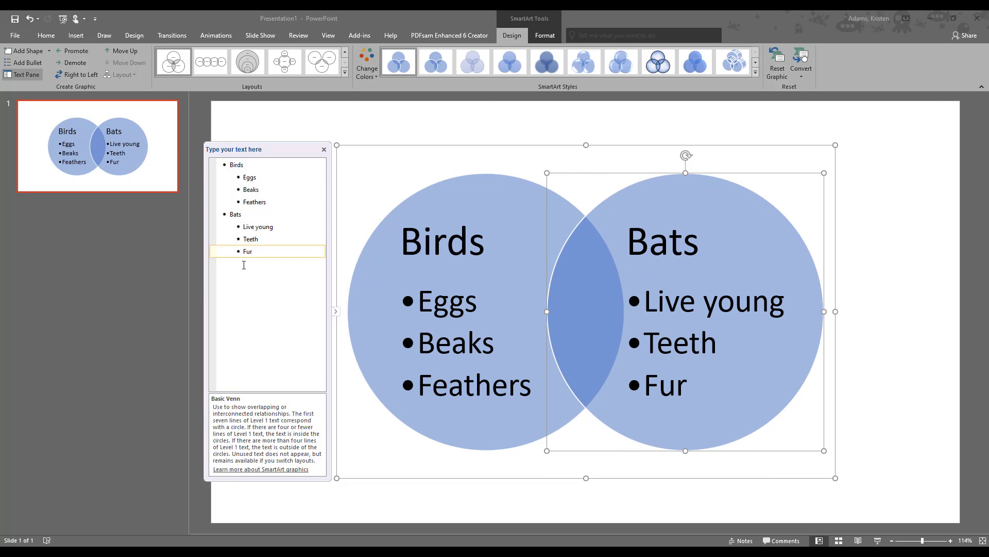
pyautogui.click(253, 251)
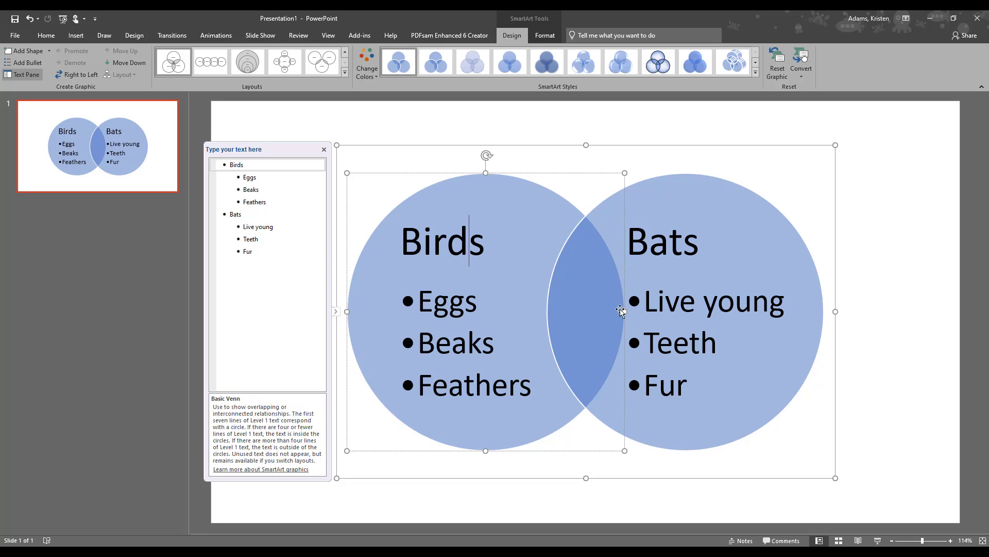
pyautogui.moveTo(586, 315)
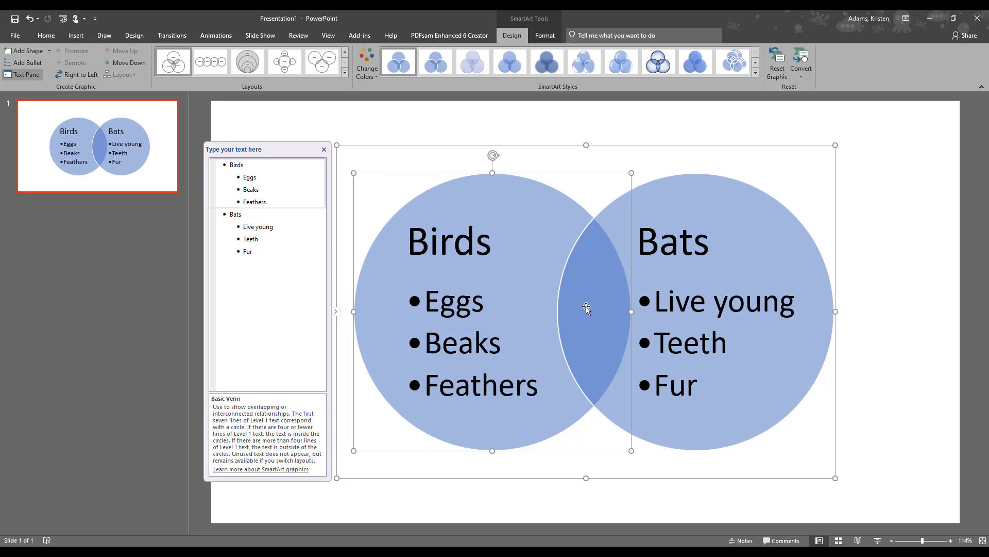
pyautogui.moveTo(381, 410)
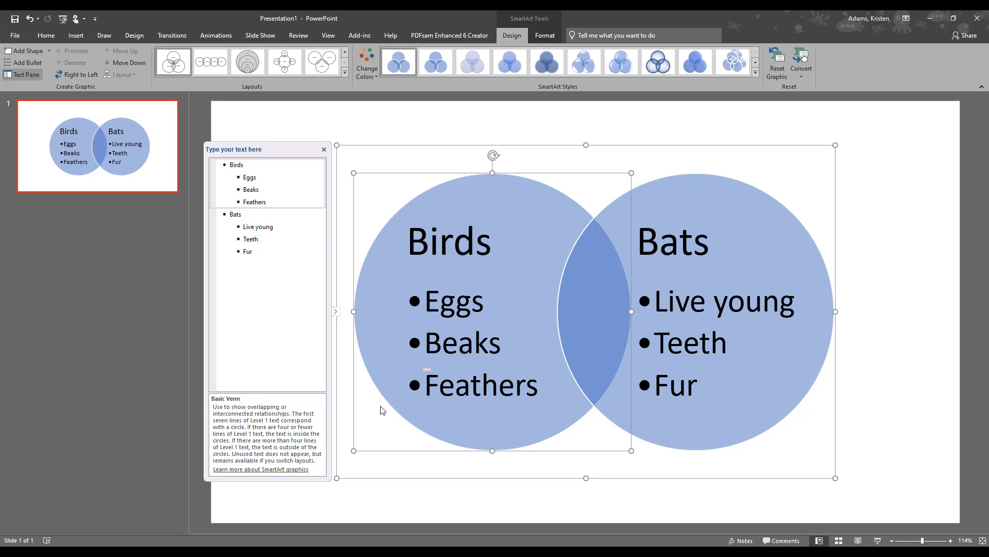
pyautogui.click(92, 62)
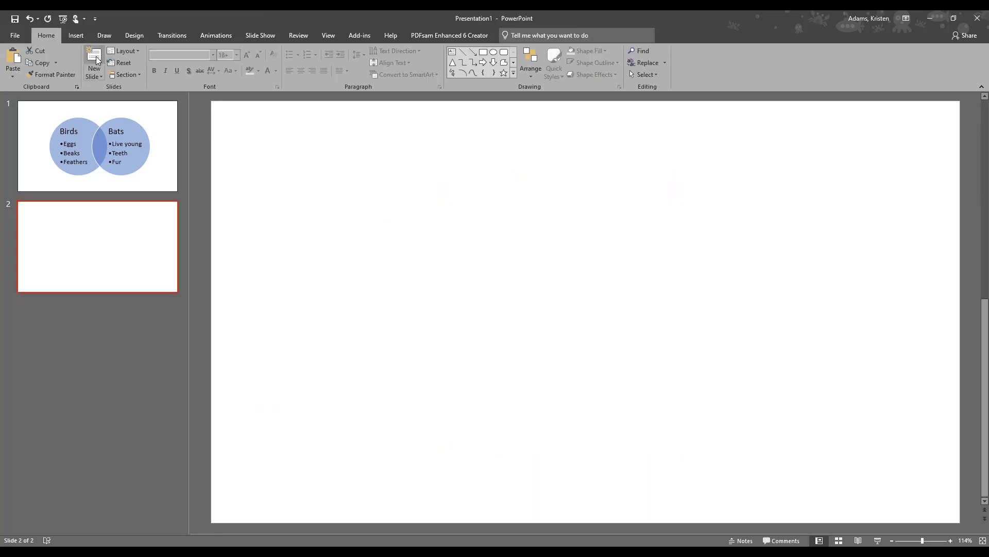
# Step: Draw a large oval in the upper left of slide 2
pyautogui.click(75, 36)
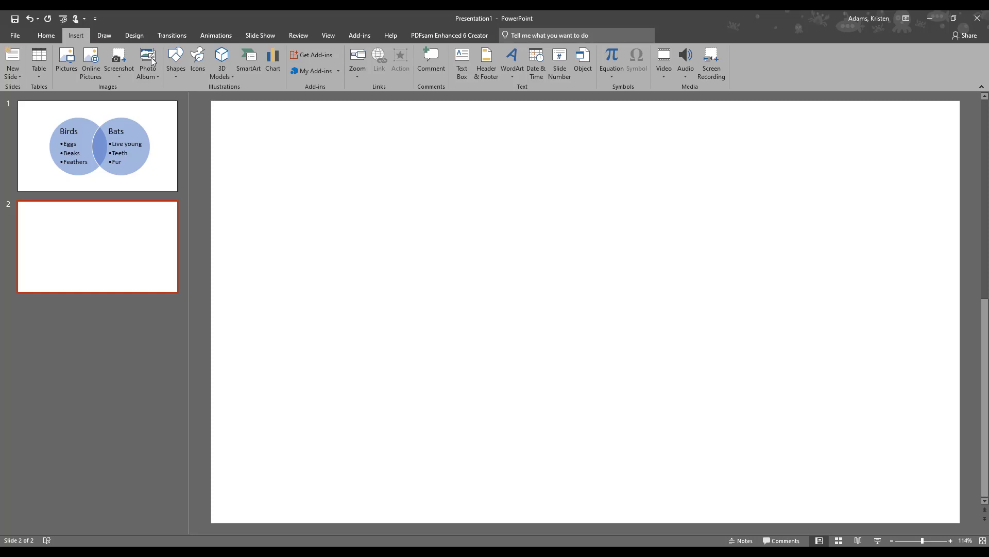
pyautogui.moveTo(183, 78)
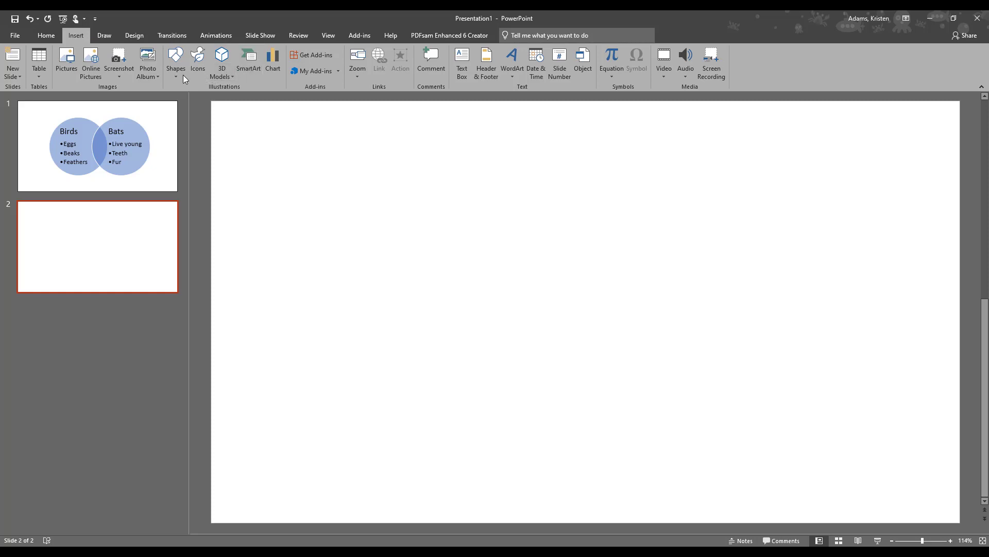
pyautogui.moveTo(175, 62)
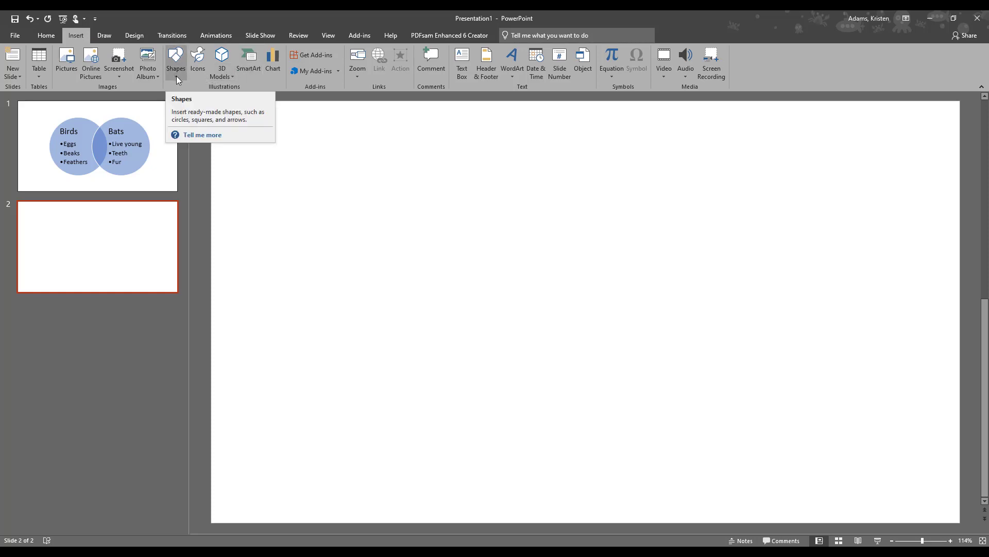
pyautogui.click(175, 61)
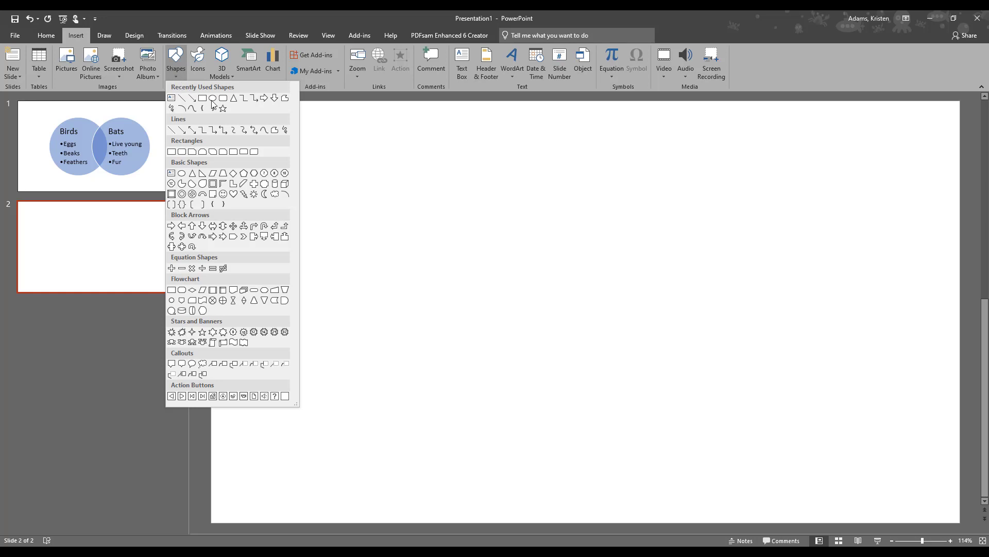
pyautogui.moveTo(213, 98)
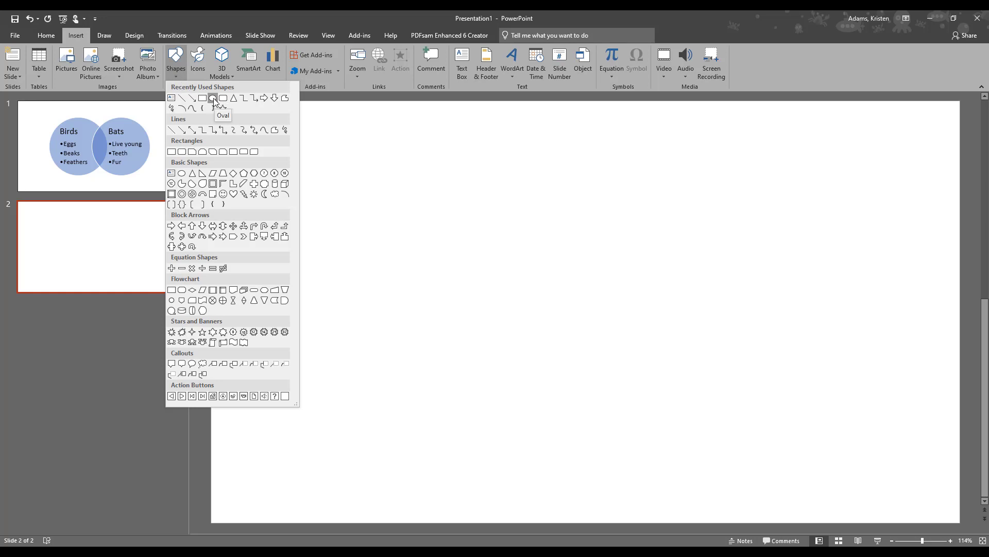
pyautogui.moveTo(249, 158); pyautogui.dragTo(369, 300)
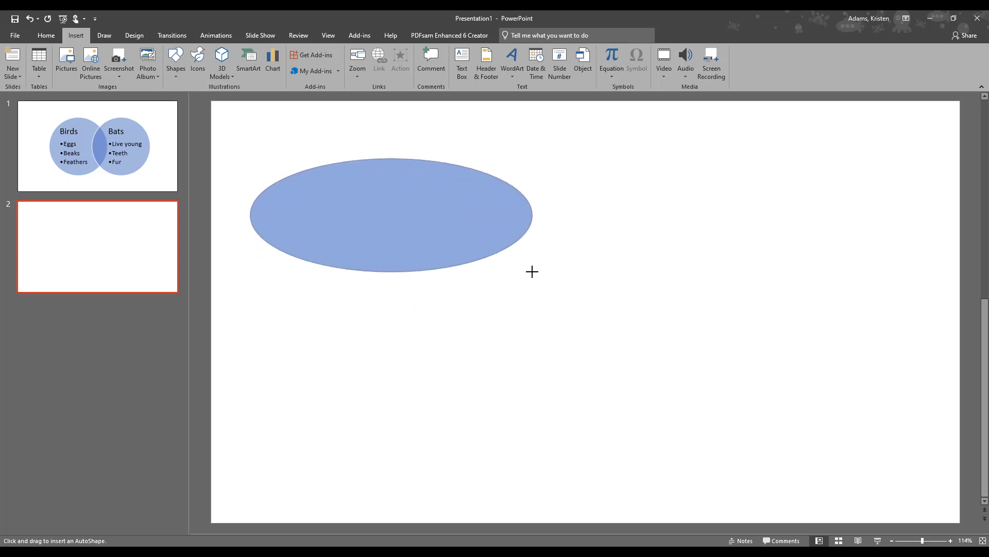
pyautogui.moveTo(531, 272); pyautogui.dragTo(518, 276)
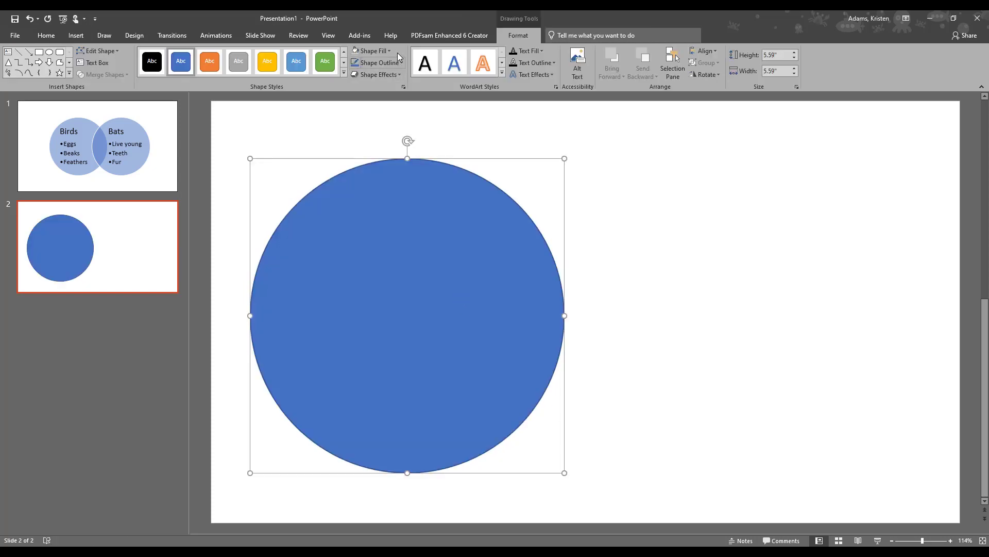
pyautogui.moveTo(376, 62)
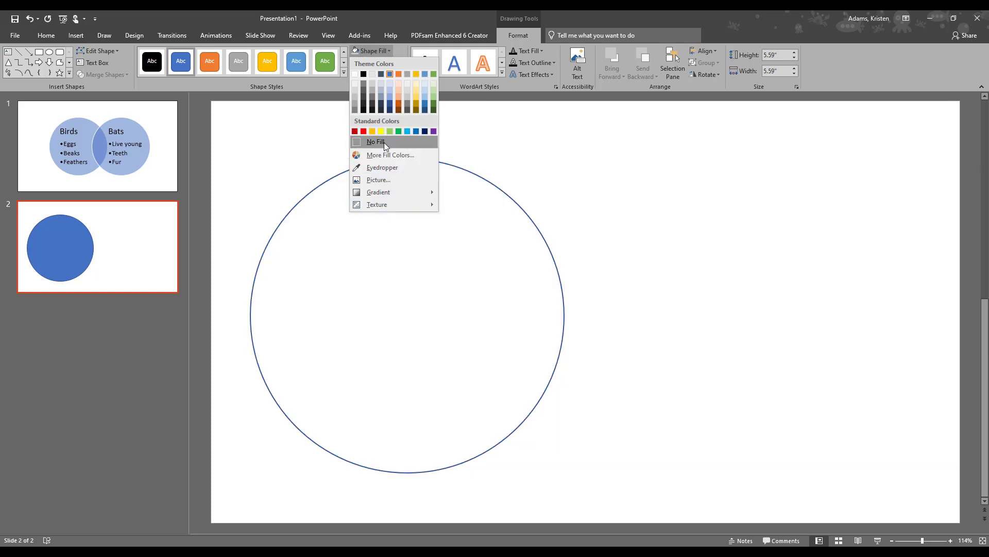
pyautogui.moveTo(383, 145)
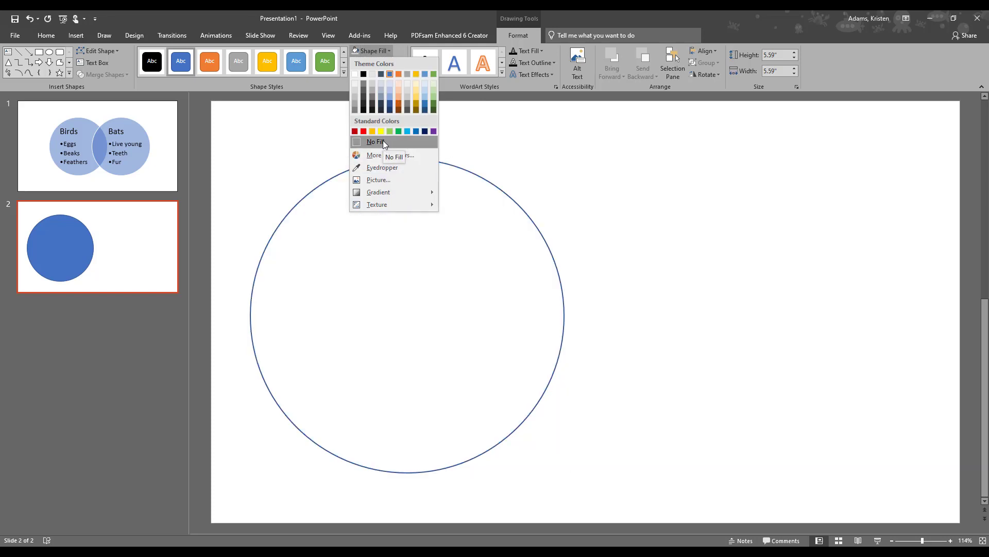
# Step: Set the blue circle to No Fill so only its outline remains
pyautogui.click(376, 142)
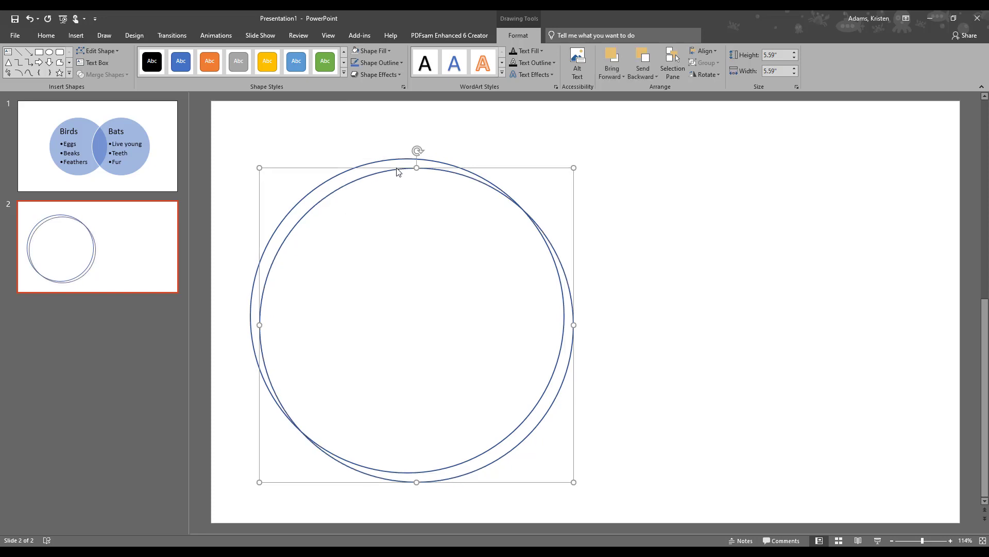
# Step: Drag the copied circle right until the two outline circles overlap
pyautogui.moveTo(416, 167); pyautogui.dragTo(688, 158)
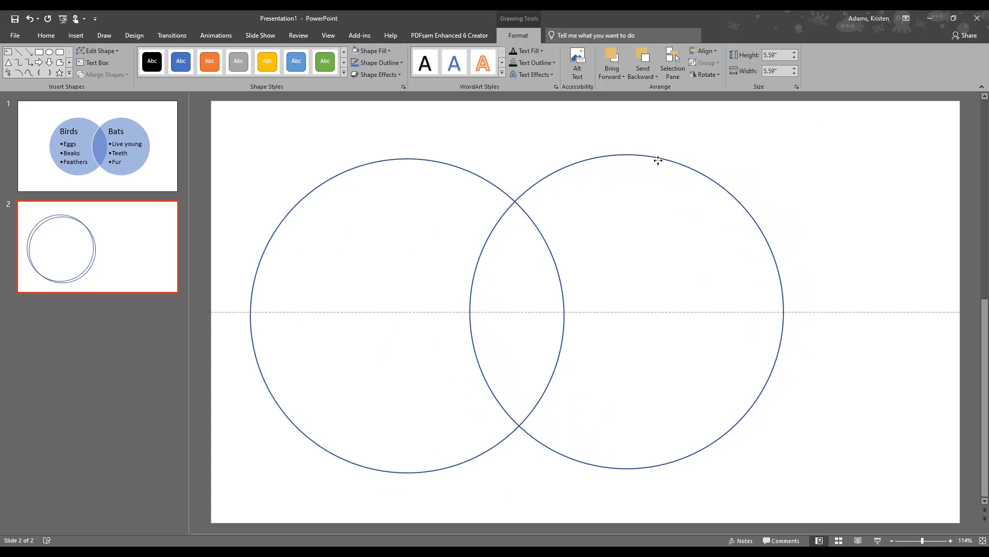
pyautogui.moveTo(658, 160); pyautogui.dragTo(635, 162)
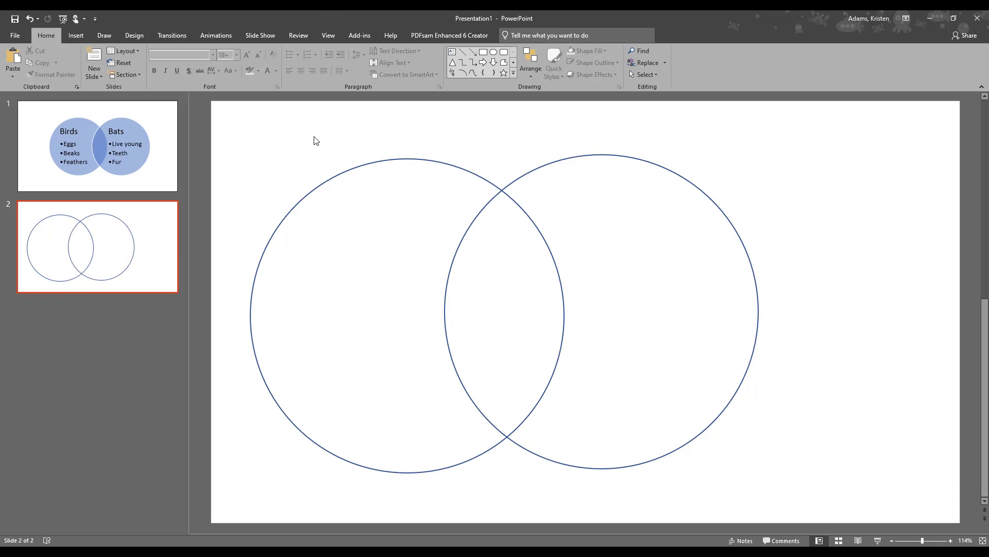
# Step: Add a Birds text box bulleting Eggs, Beak and Feathers, and copy it rightward
pyautogui.click(75, 34)
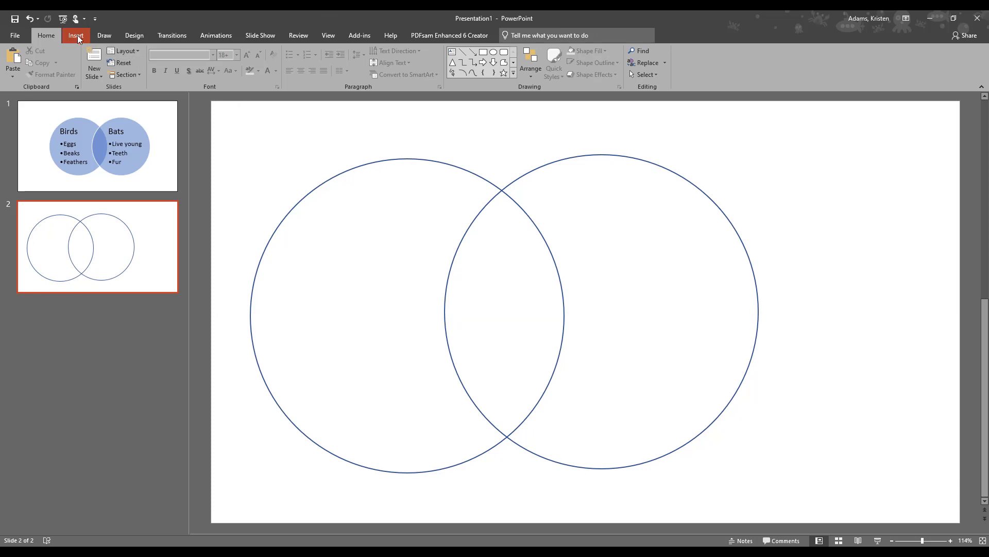
pyautogui.click(75, 34)
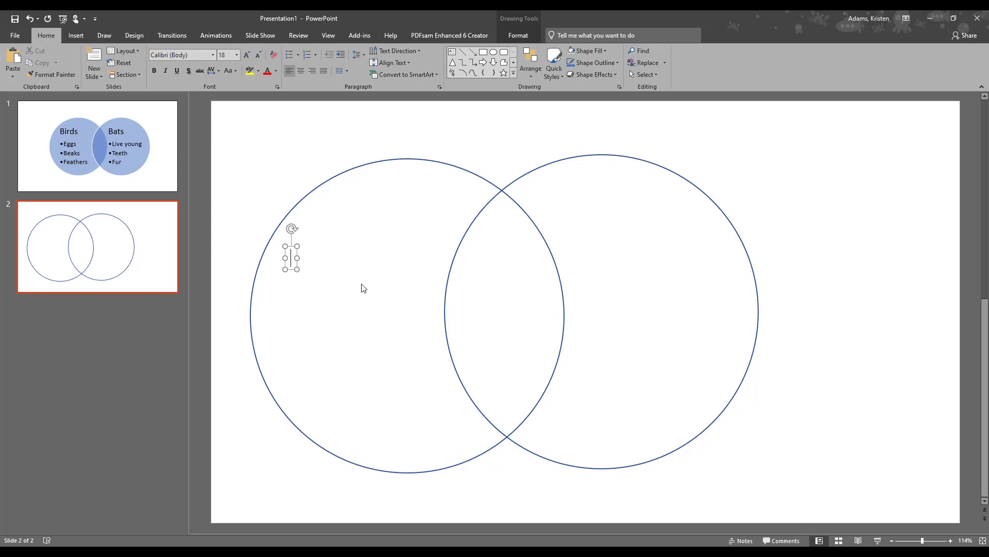
pyautogui.write('B')
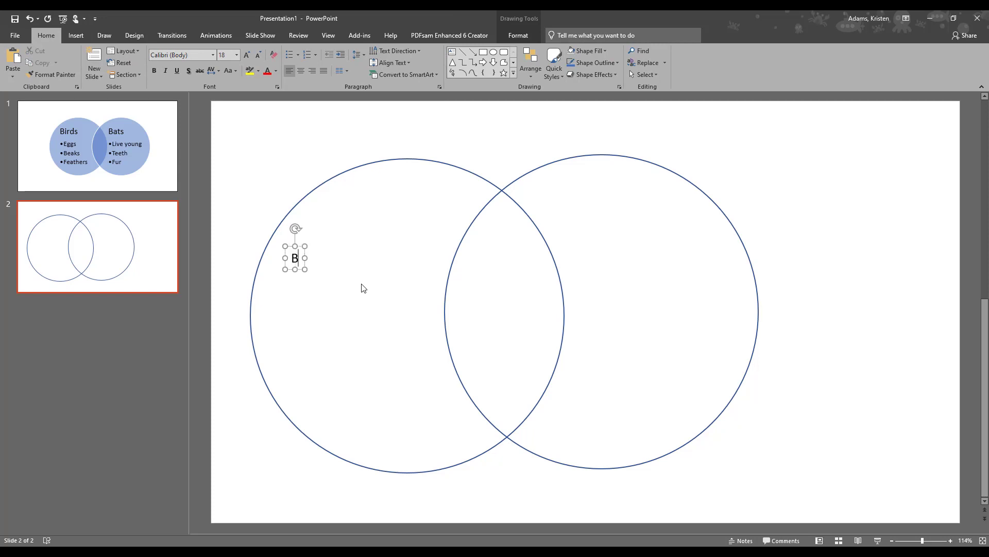
pyautogui.write('Birds')
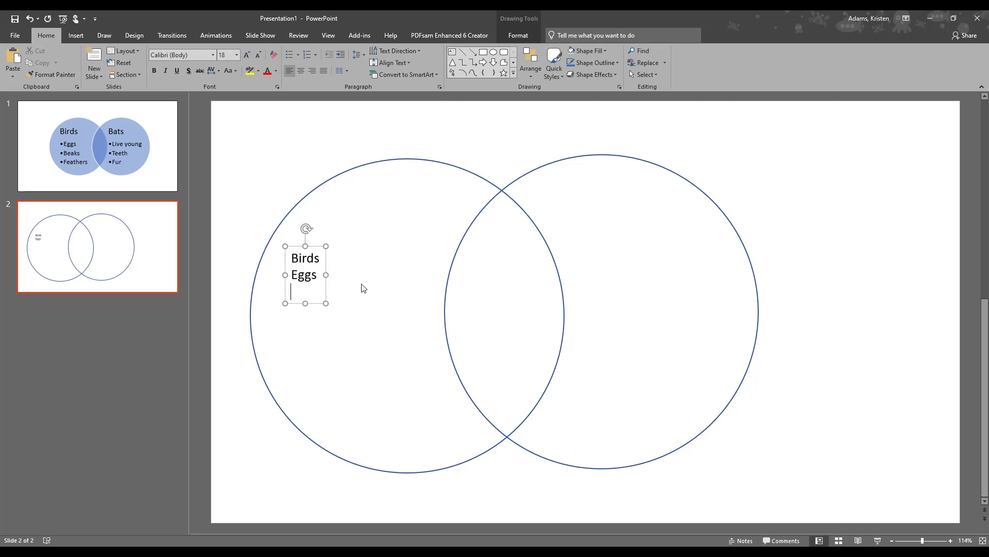
pyautogui.write('Beak')
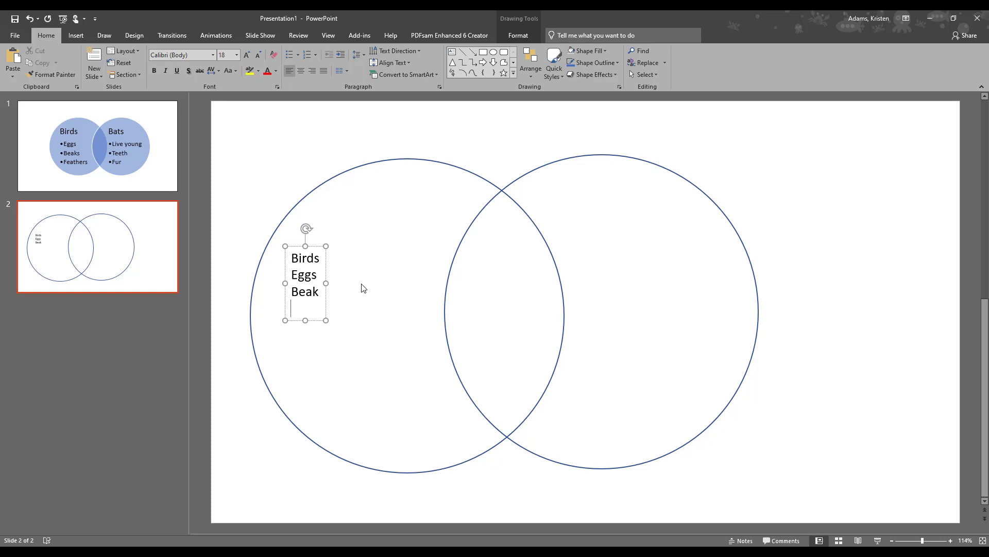
pyautogui.write('Feathers')
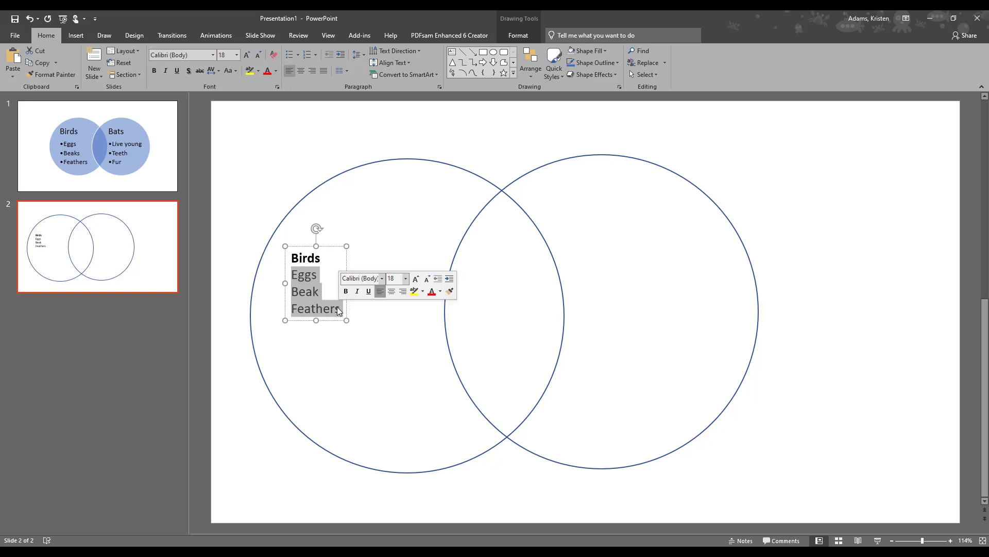
pyautogui.click(290, 55)
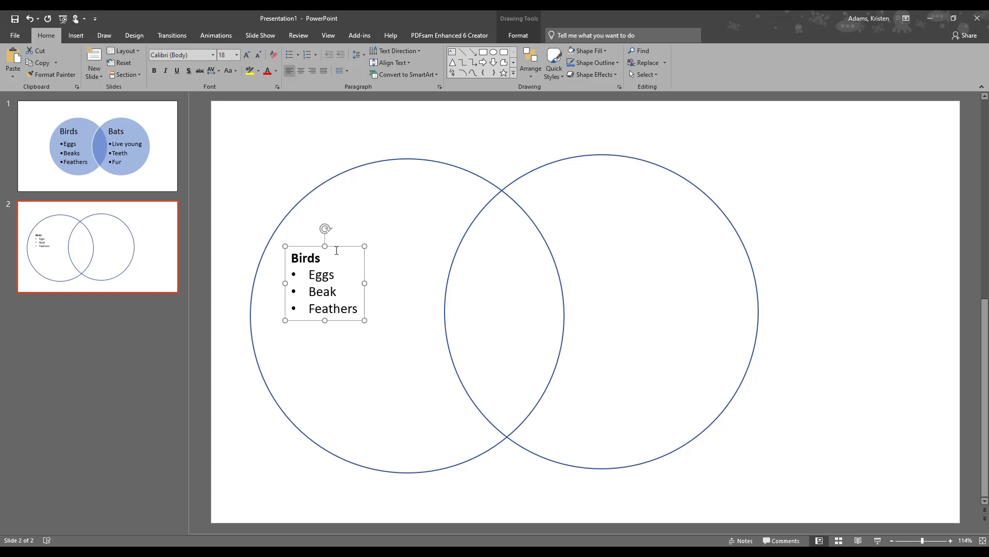
pyautogui.moveTo(325, 282); pyautogui.dragTo(654, 311)
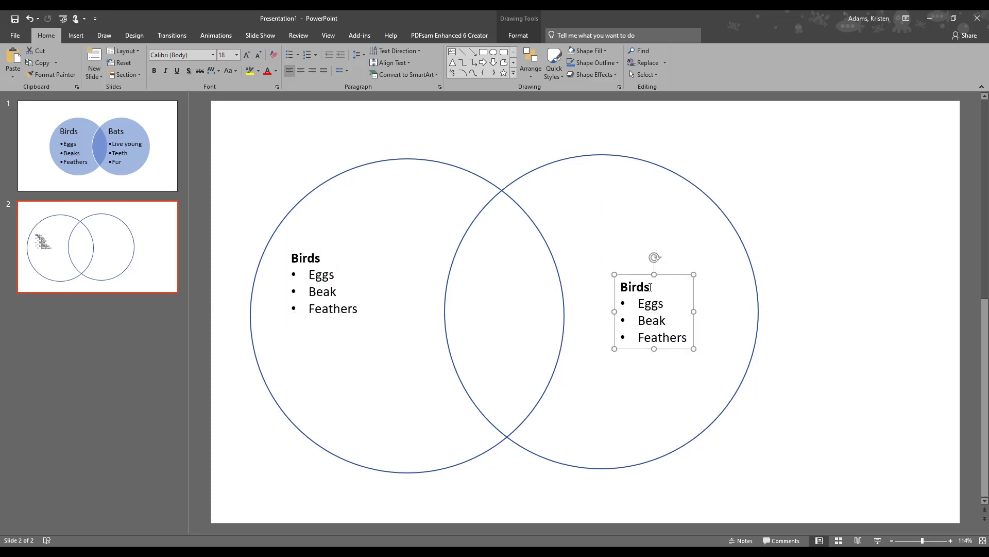
# Step: Retype the copied list as Bats with bullets Live young, Teeth and Fur
pyautogui.write('Bats')
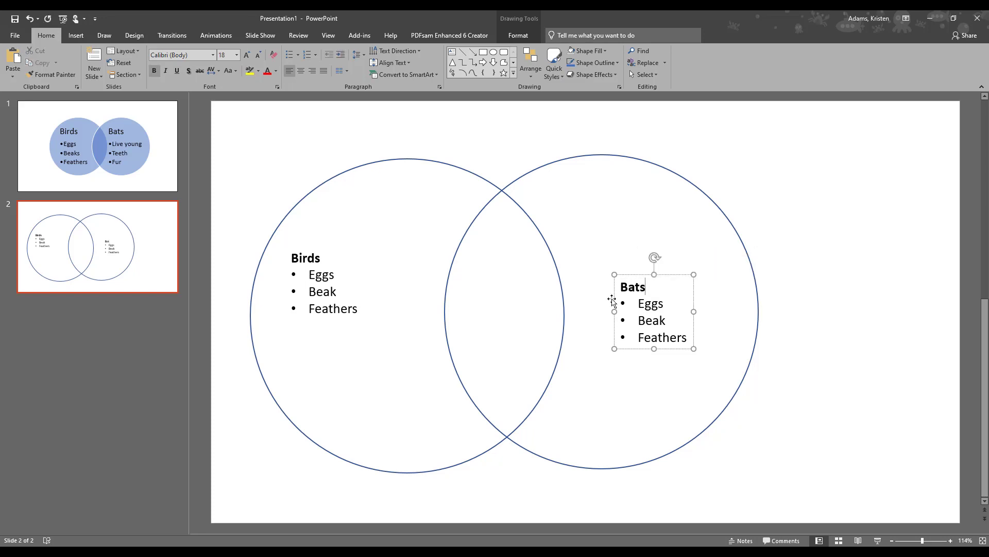
pyautogui.write('L')
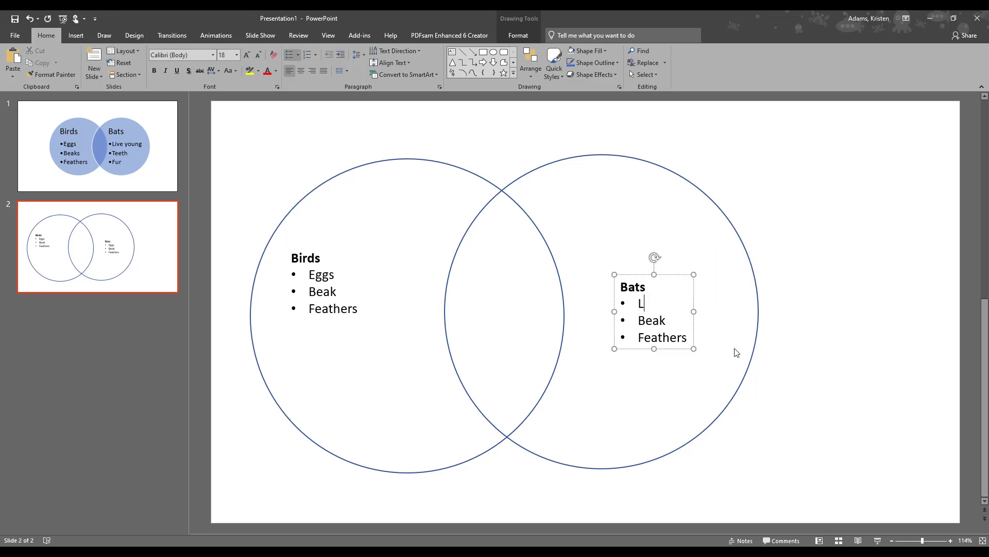
pyautogui.doubleClick(651, 320)
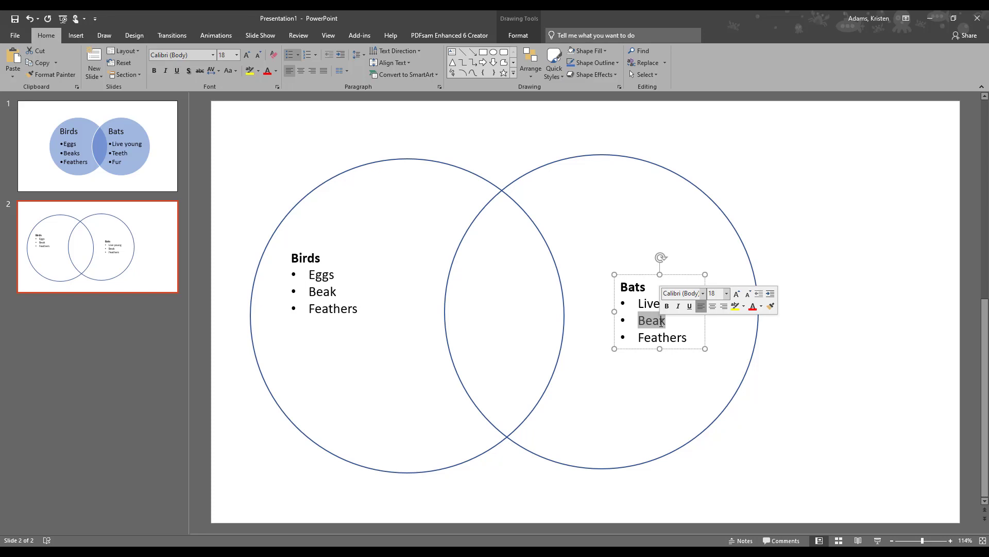
pyautogui.write('Teeth')
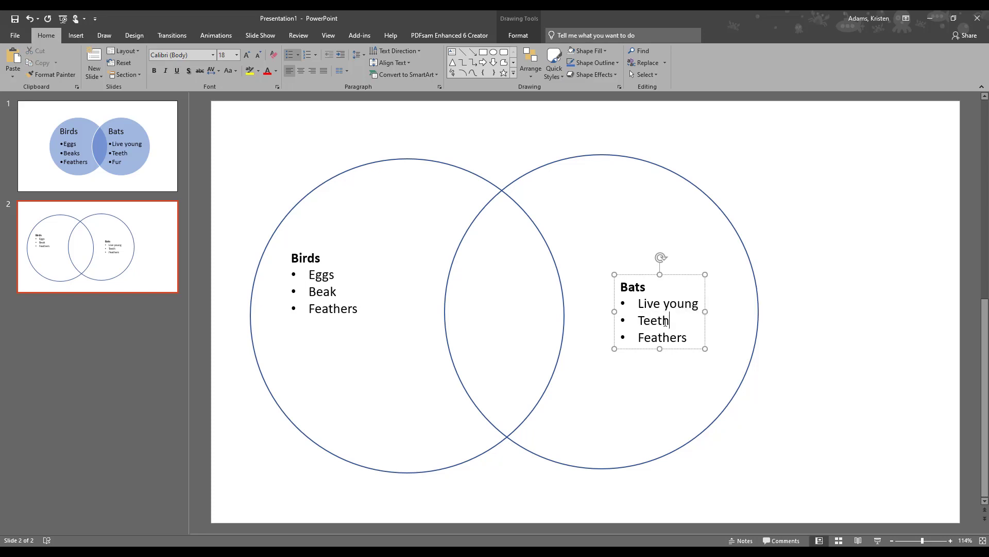
pyautogui.doubleClick(662, 337)
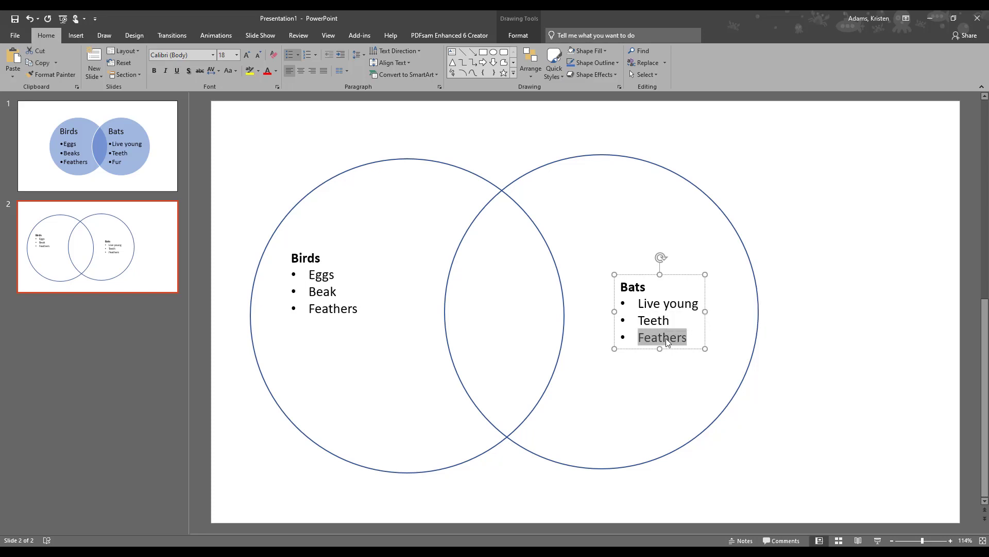
pyautogui.write('Fur')
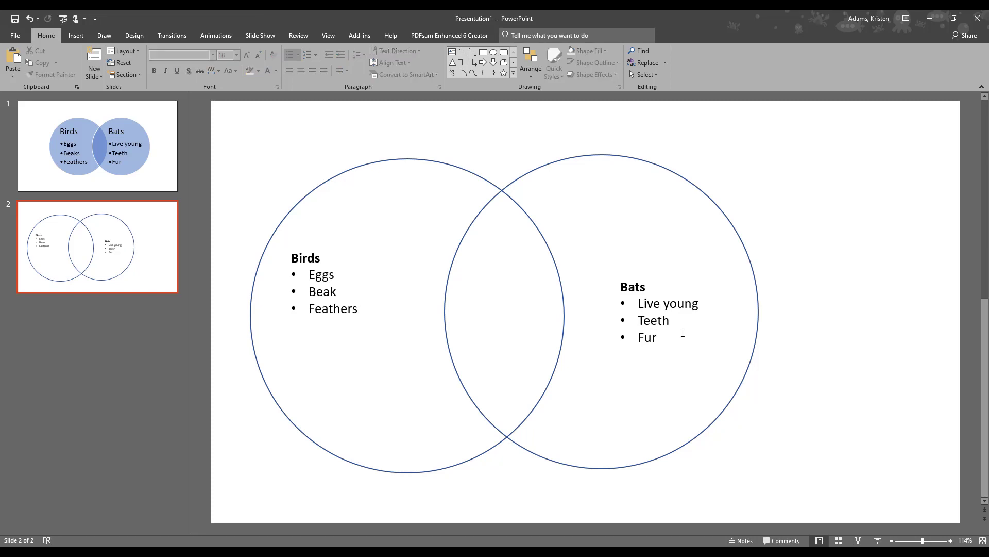
pyautogui.moveTo(648, 291)
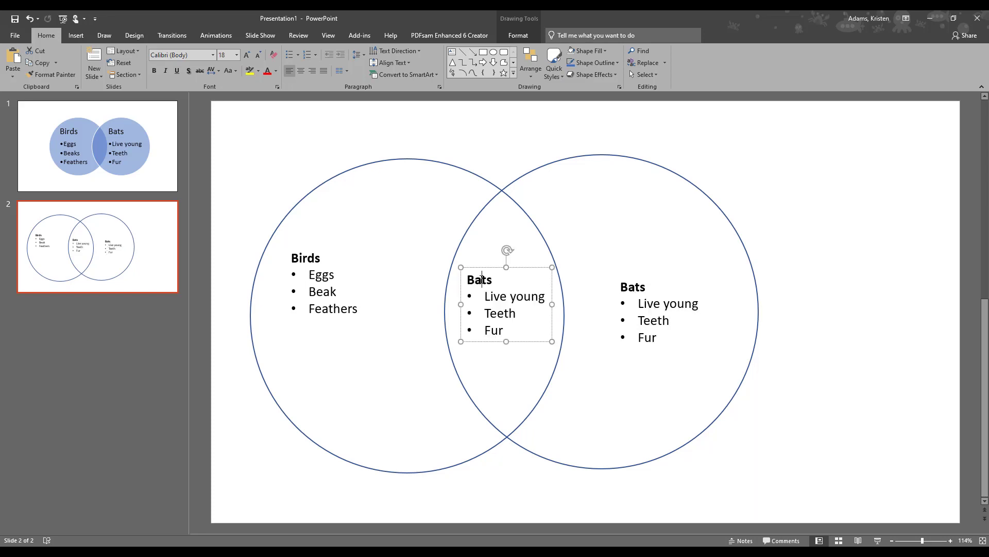
# Step: Retitle the overlap list Both with bullets 2 legs, Vertebrates and Warm blooded
pyautogui.write('Both')
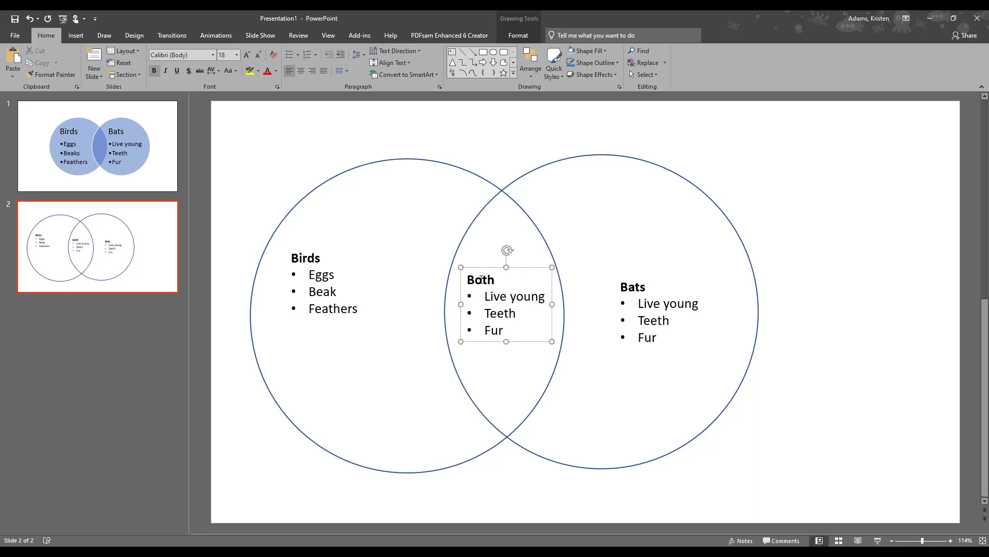
pyautogui.write('2 legs')
pyautogui.write('V')
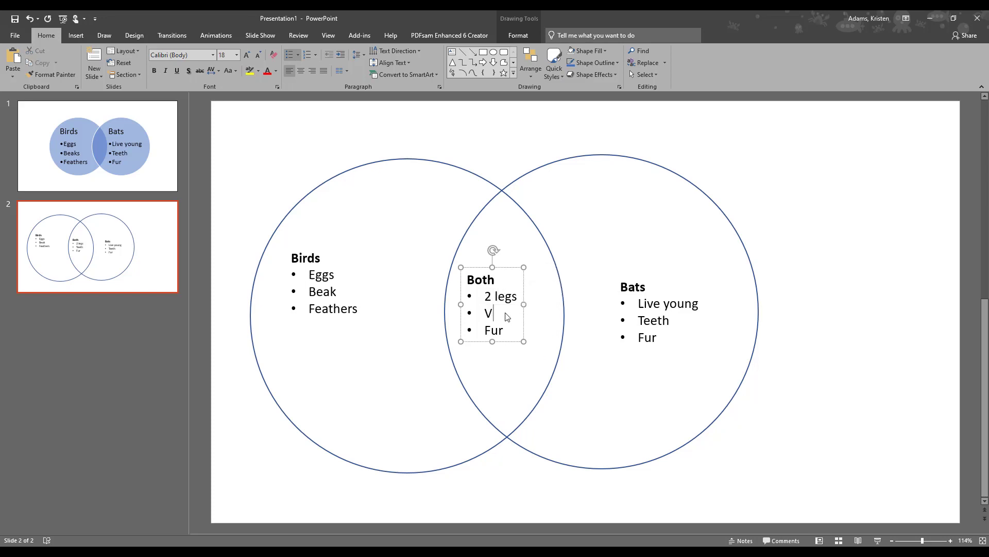
pyautogui.write('eretebrates')
pyautogui.click(496, 330)
pyautogui.write('Warm blooded')
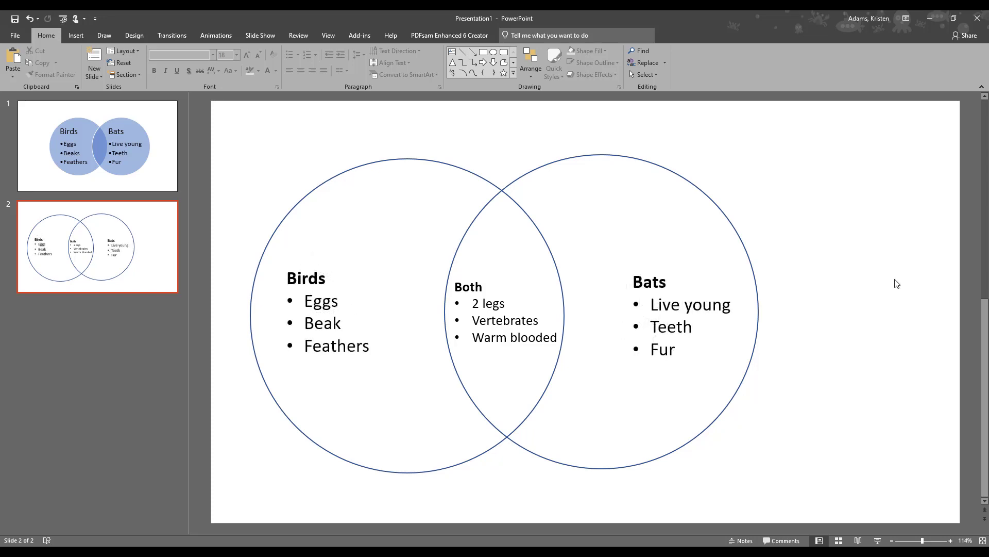
pyautogui.moveTo(540, 167)
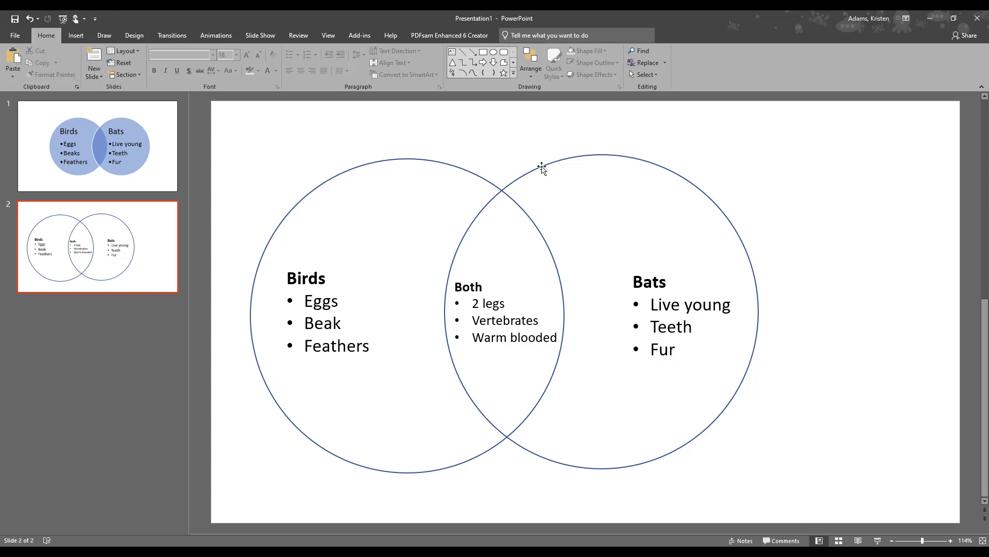